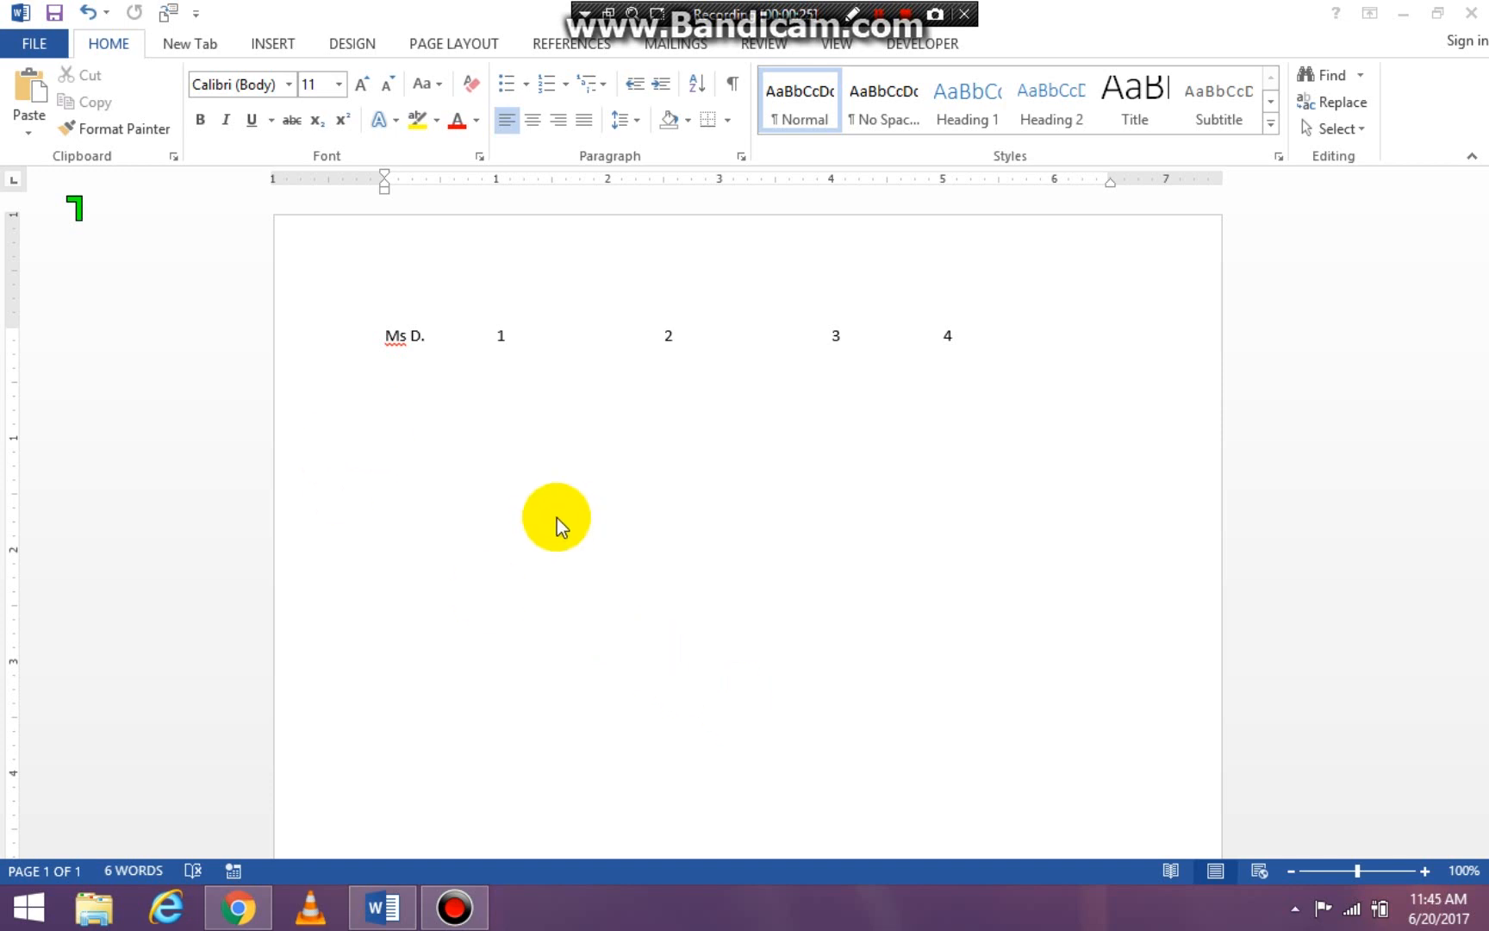
{"action": "mouse_move", "coordinate": [290, 67]}
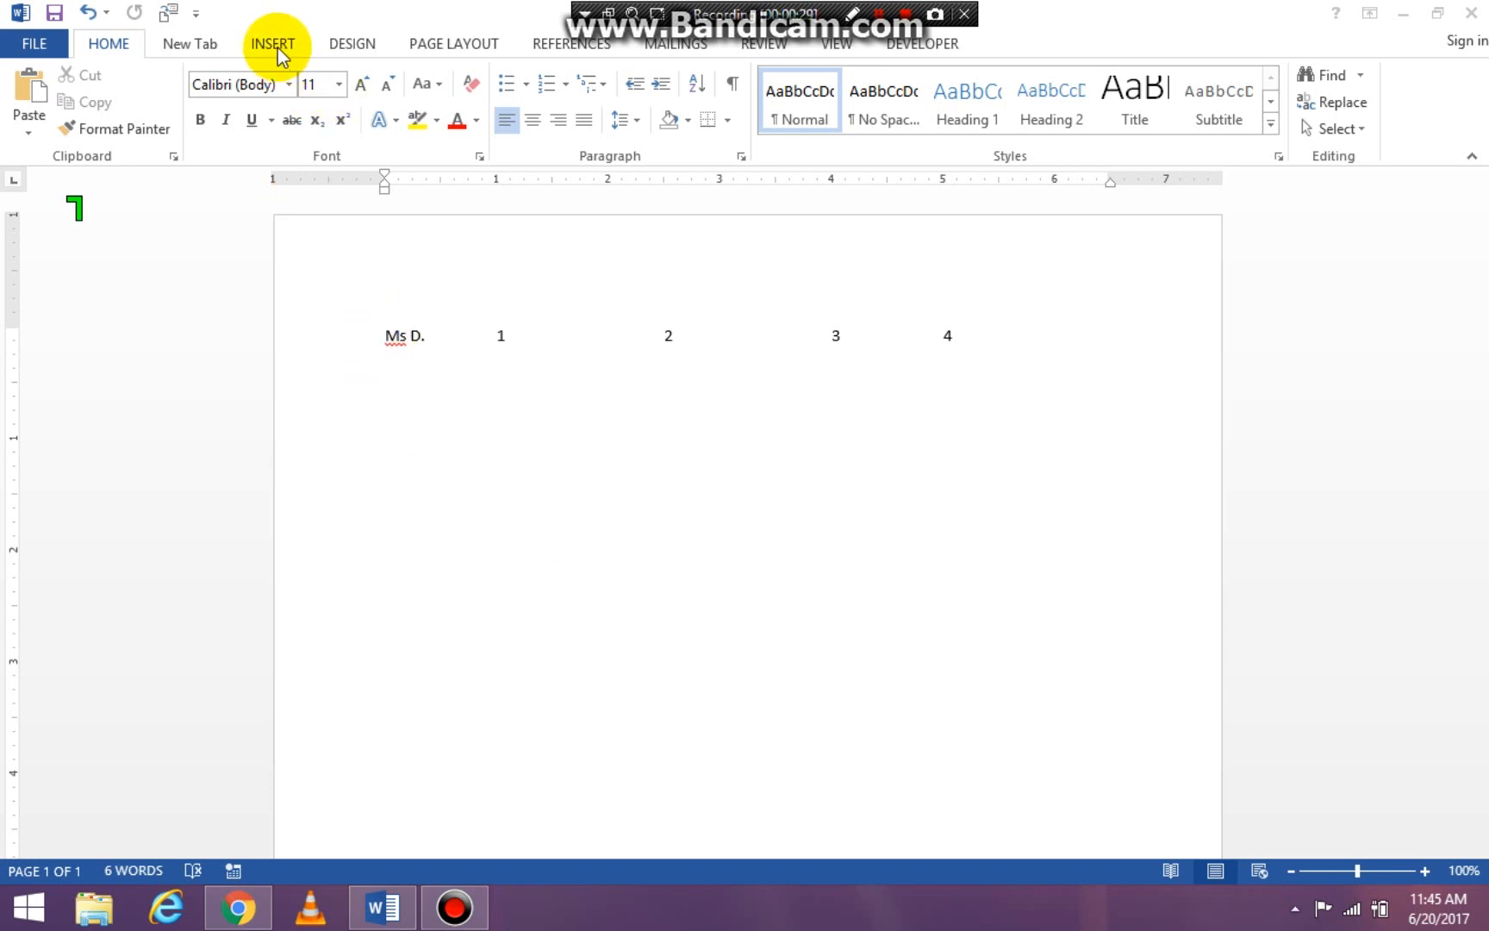
- Bring up the Insert Shapes gallery above the 'Ms D. 1 2 3 4' line
{"action": "left_click", "coordinate": [276, 44]}
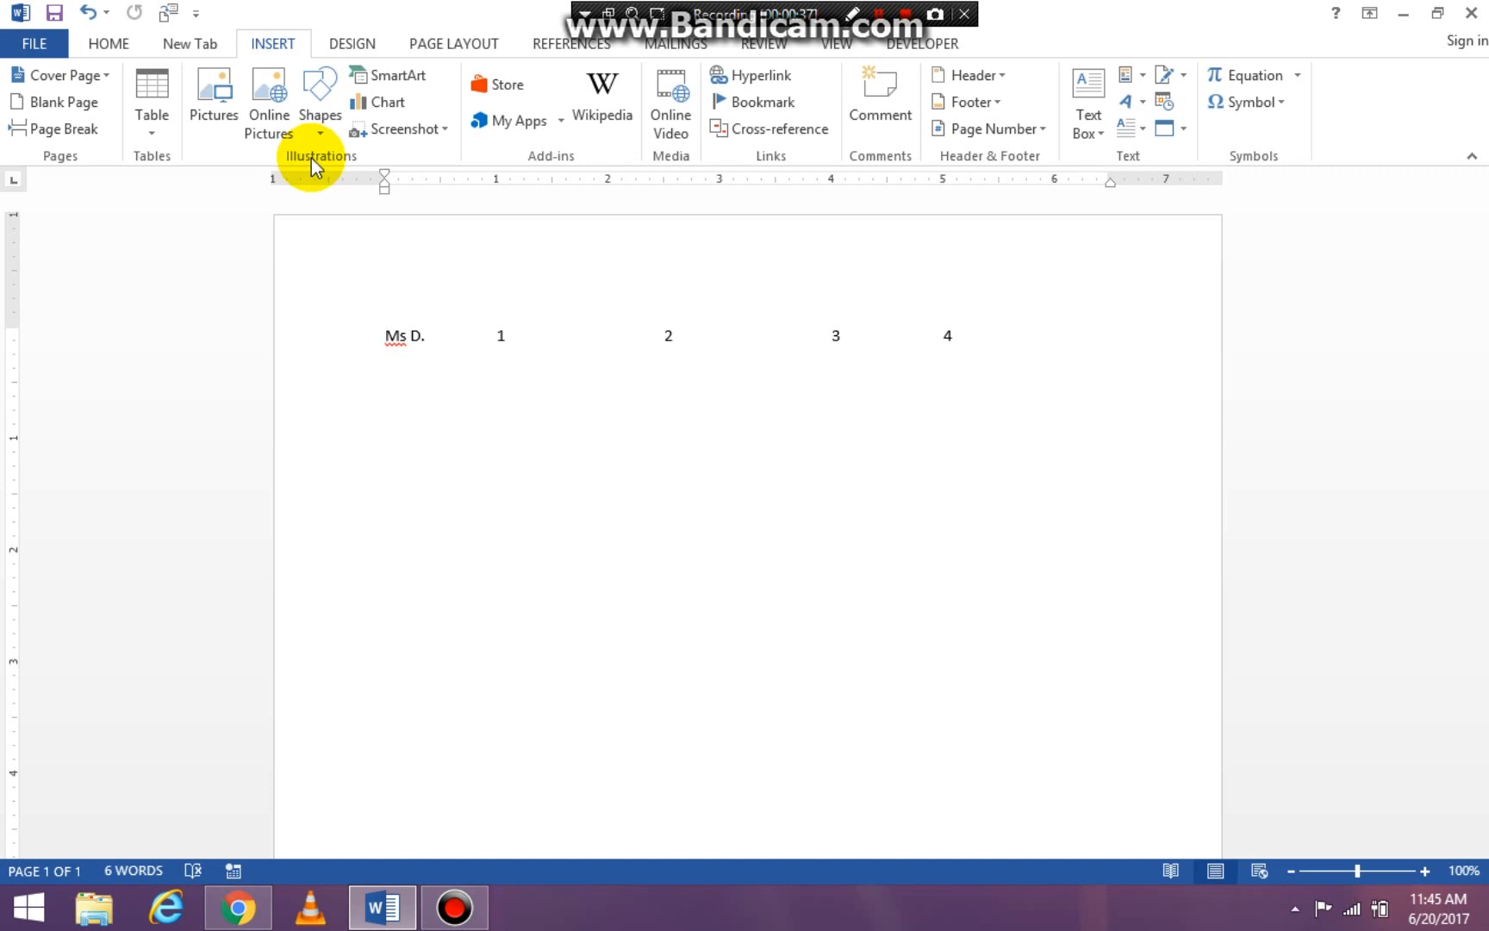
{"action": "left_click", "coordinate": [321, 95]}
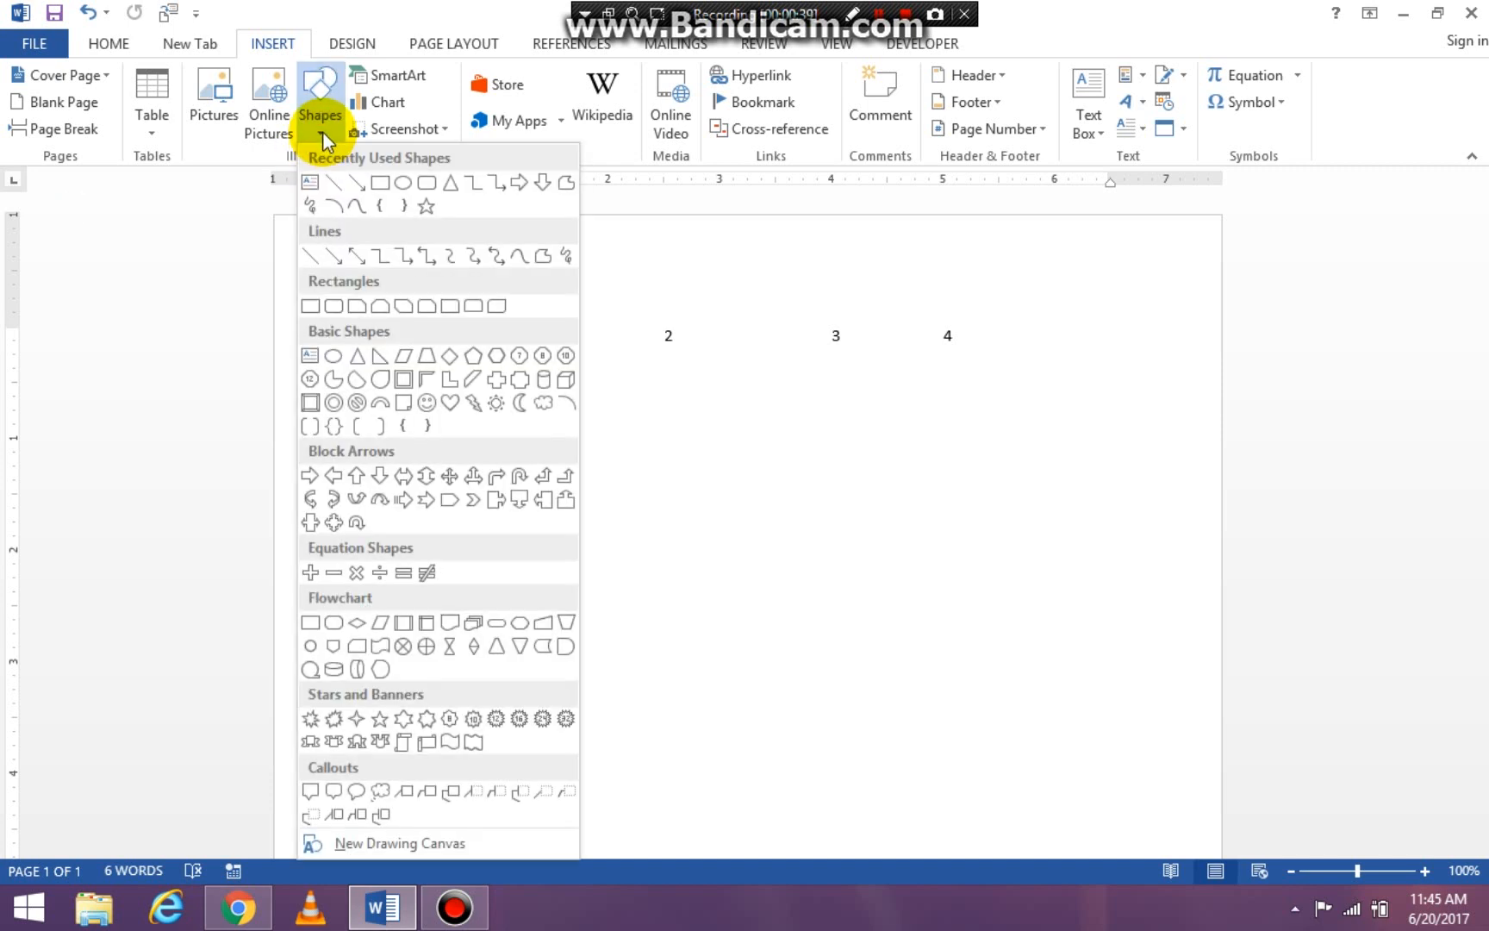
{"action": "mouse_move", "coordinate": [335, 185]}
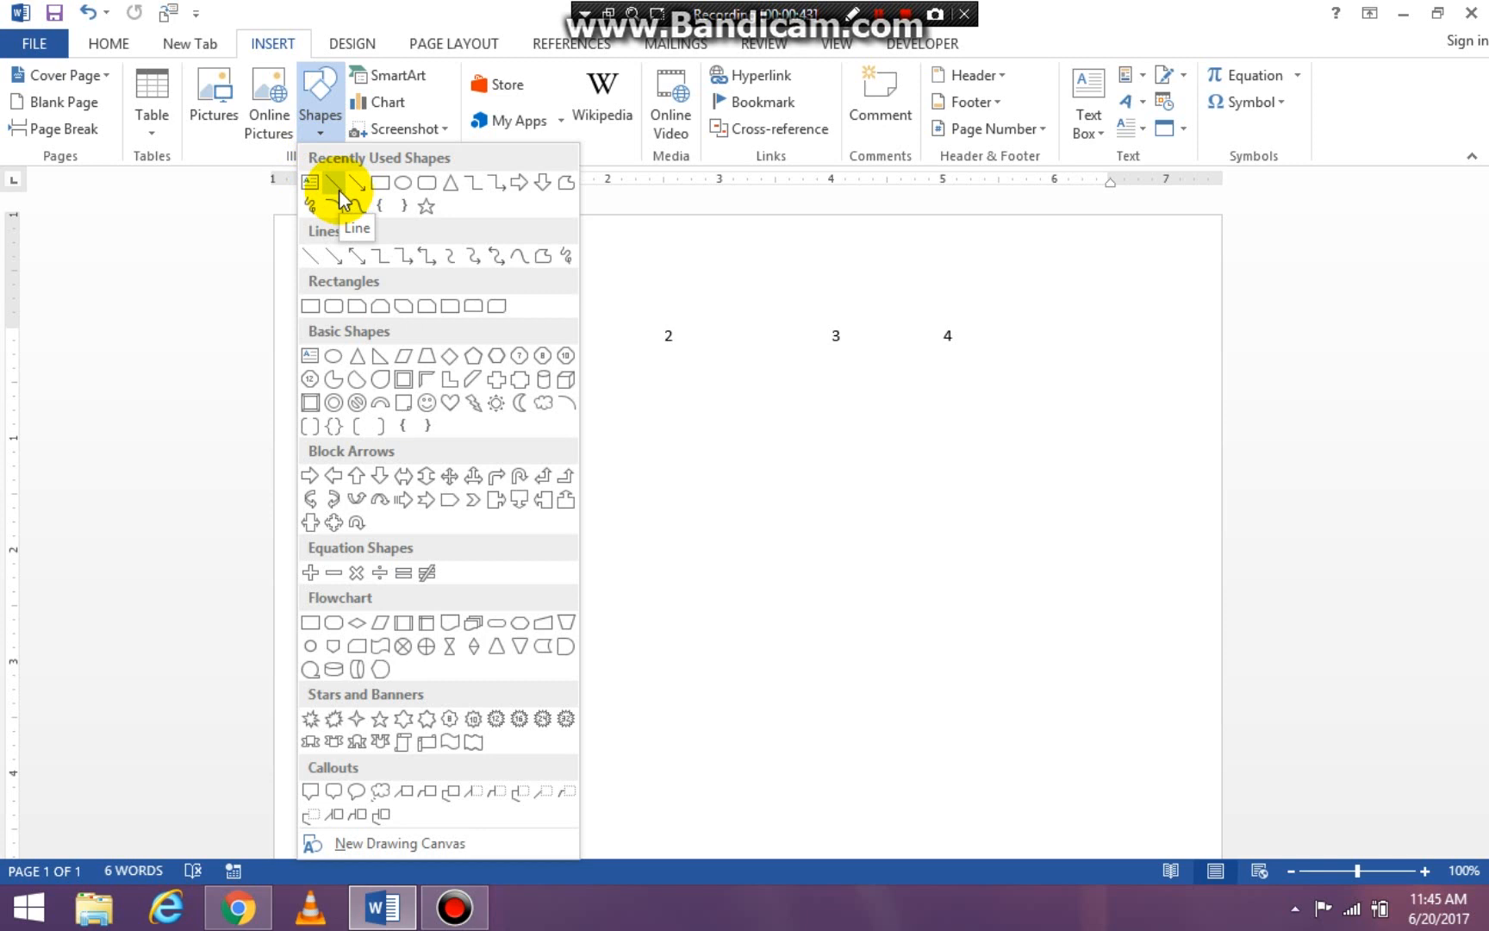
- Draw a short blue horizontal line beneath the number 4
{"action": "left_click", "coordinate": [334, 183]}
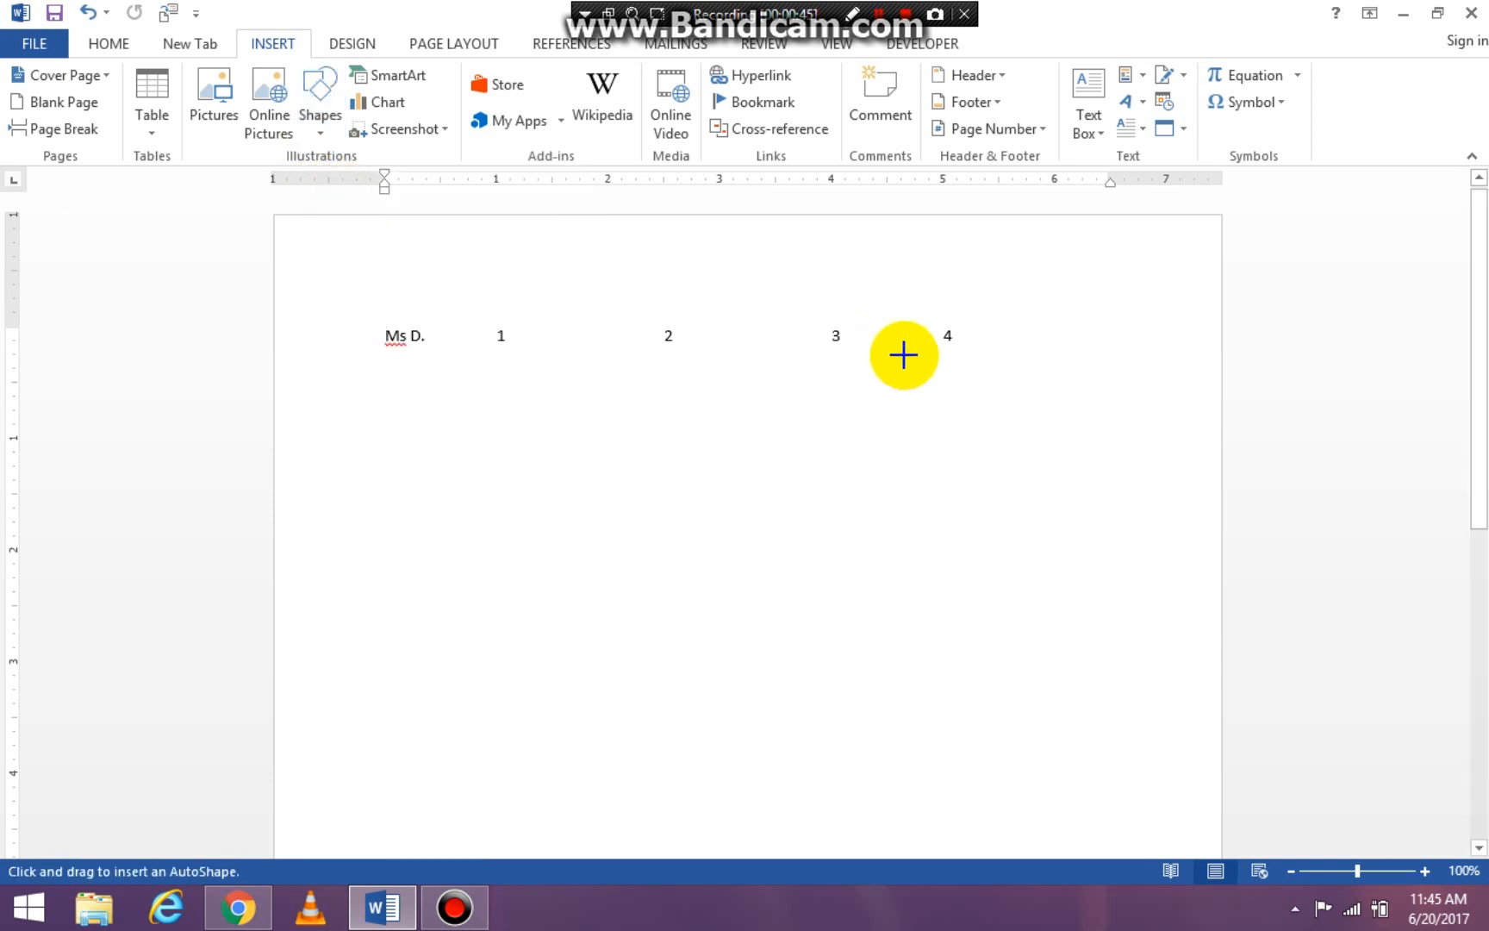
{"action": "left_click_drag", "start_coordinate": [914, 359], "coordinate": [994, 359]}
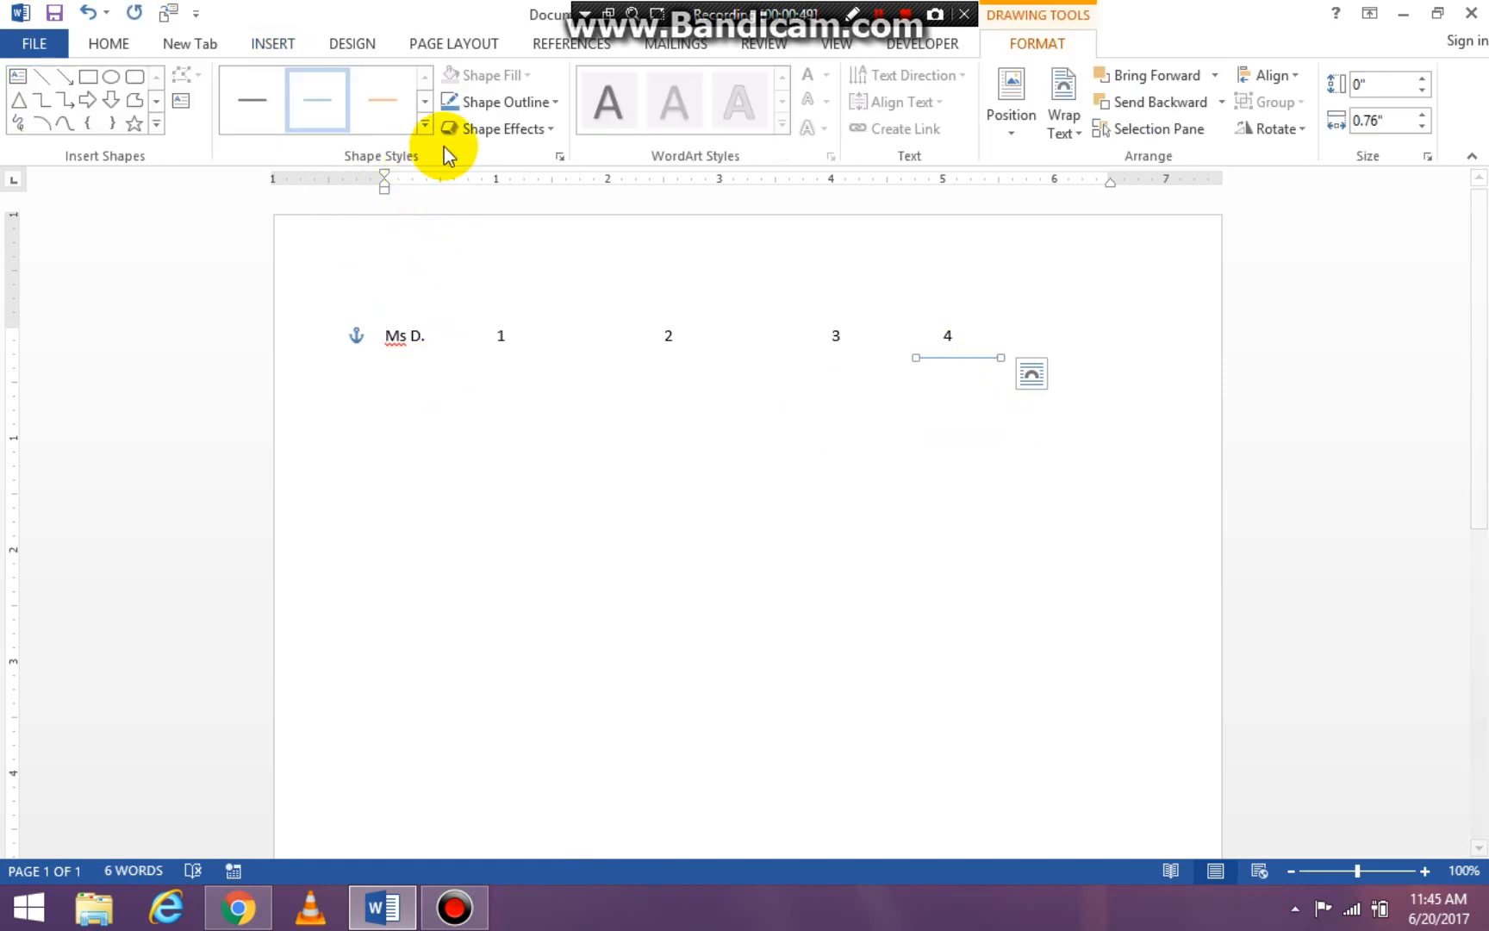
{"action": "left_click", "coordinate": [272, 45]}
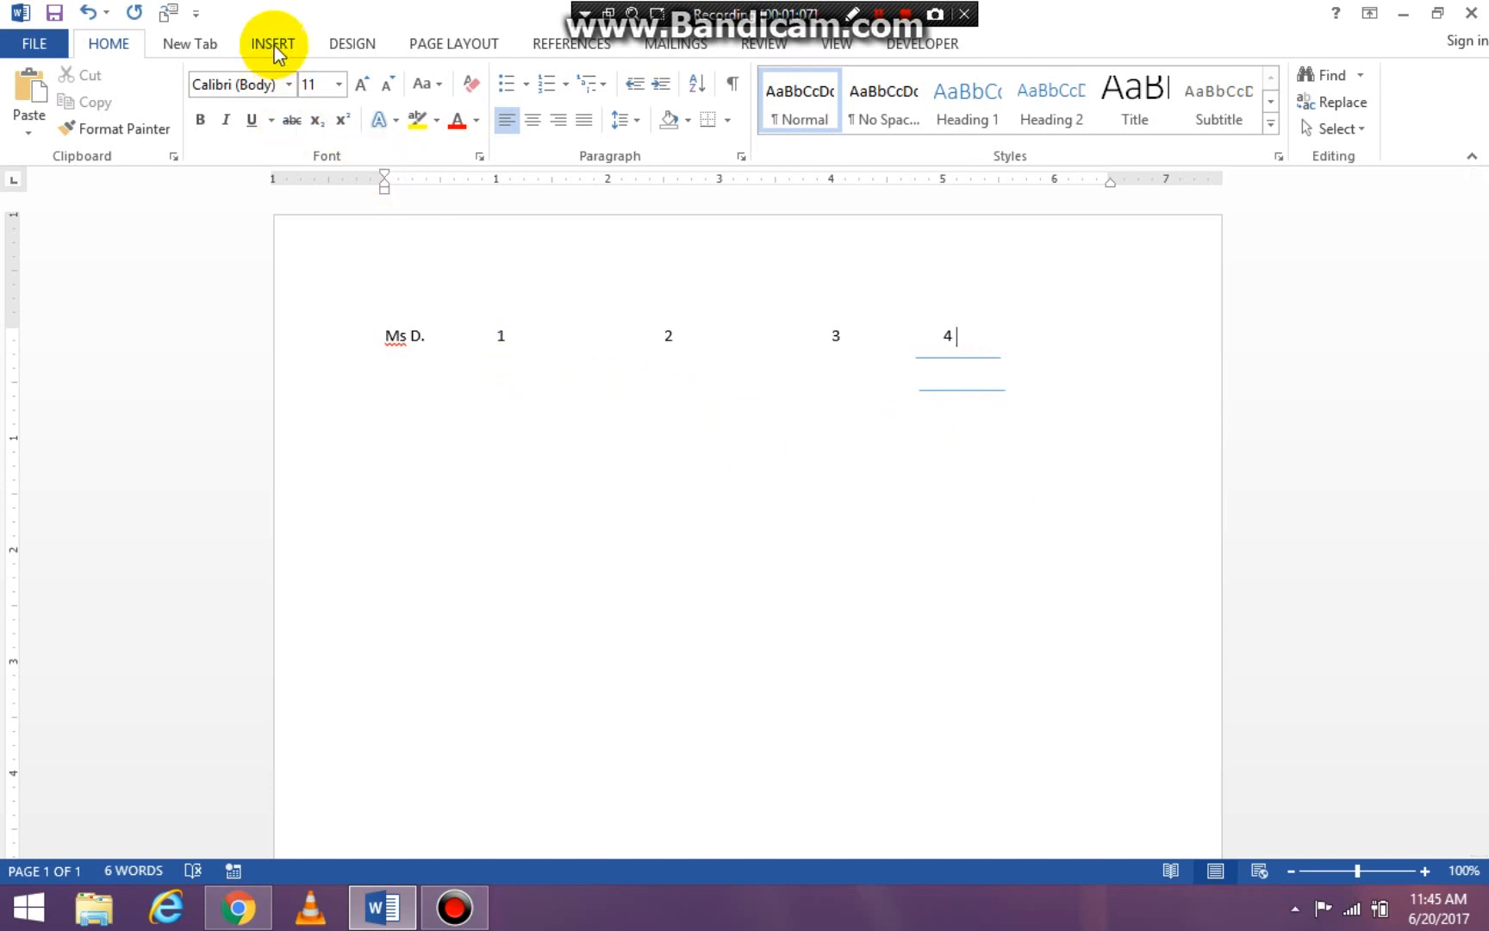
- Choose the Oval shape from the Shapes gallery for drawing near the 2
{"action": "left_click", "coordinate": [272, 45]}
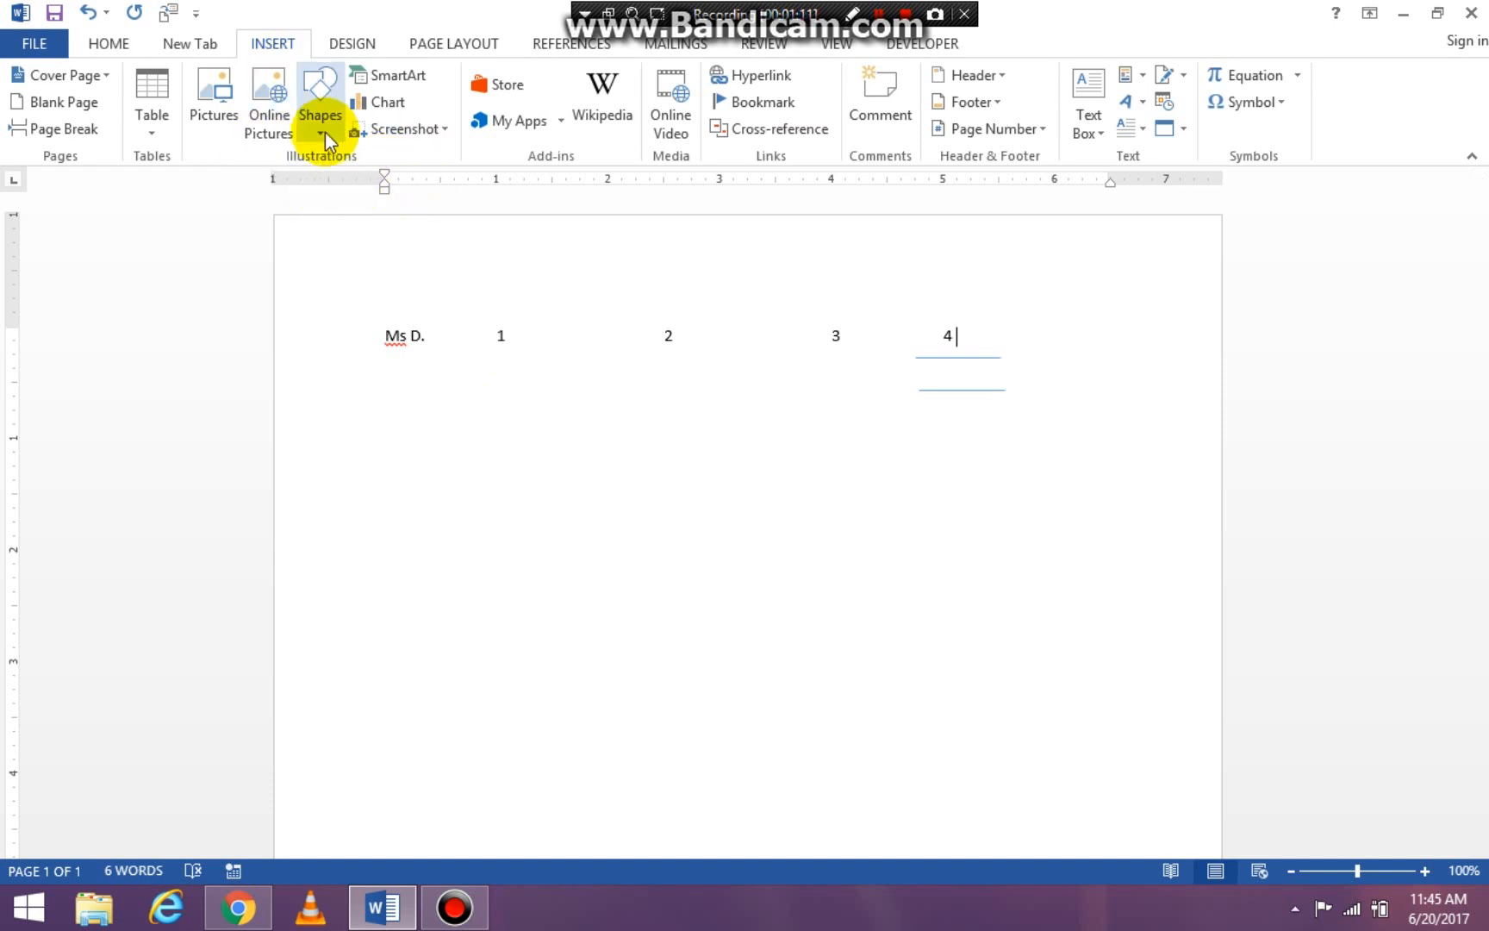
{"action": "left_click", "coordinate": [321, 94]}
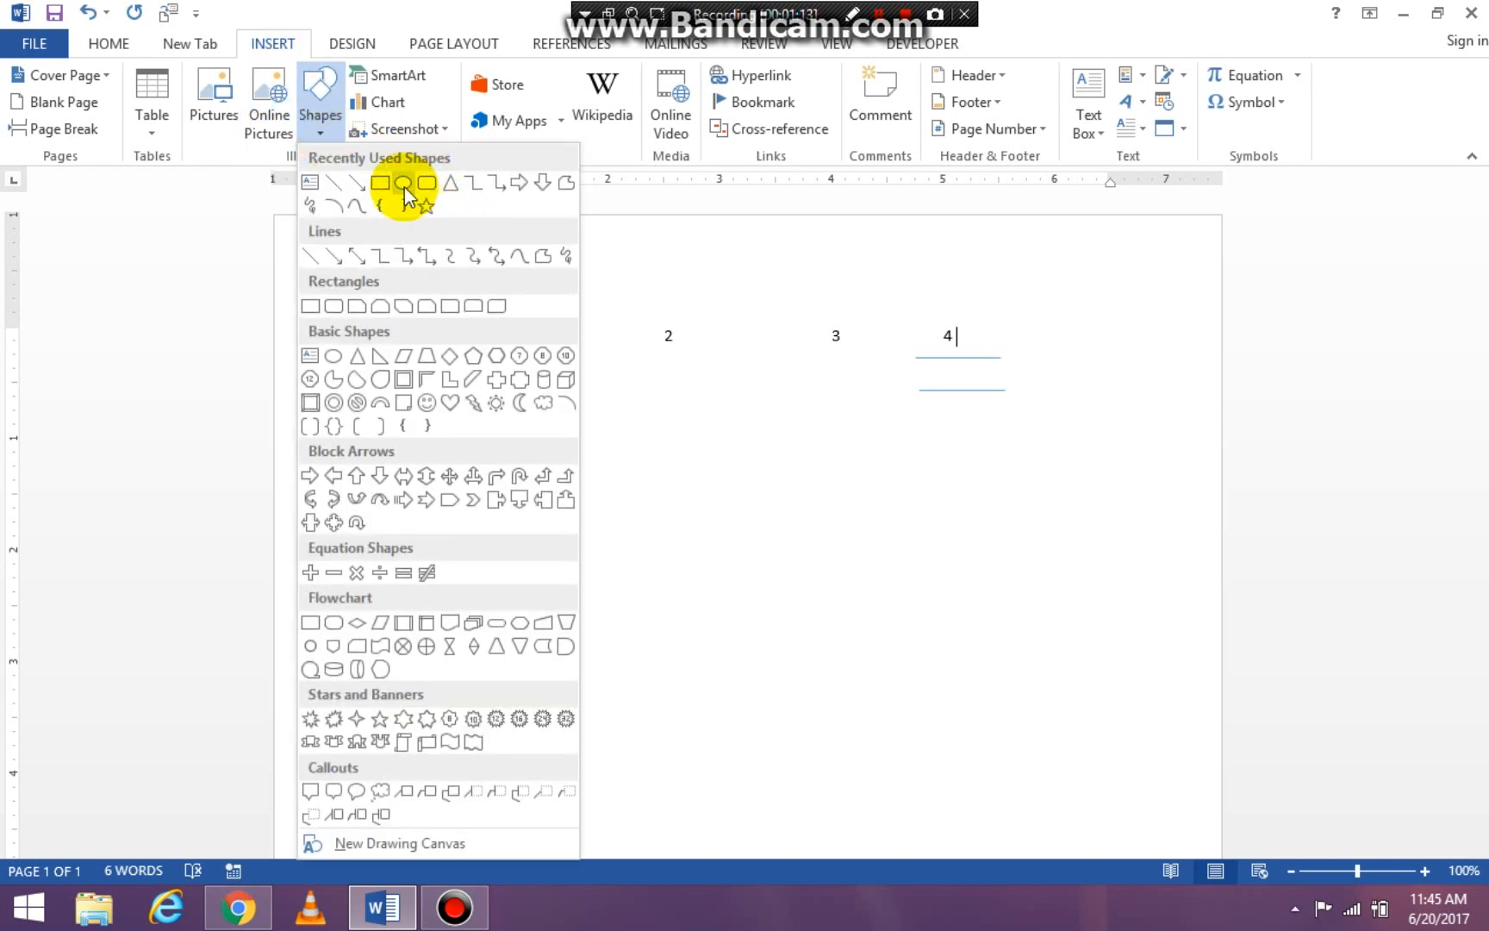
{"action": "left_click", "coordinate": [402, 181]}
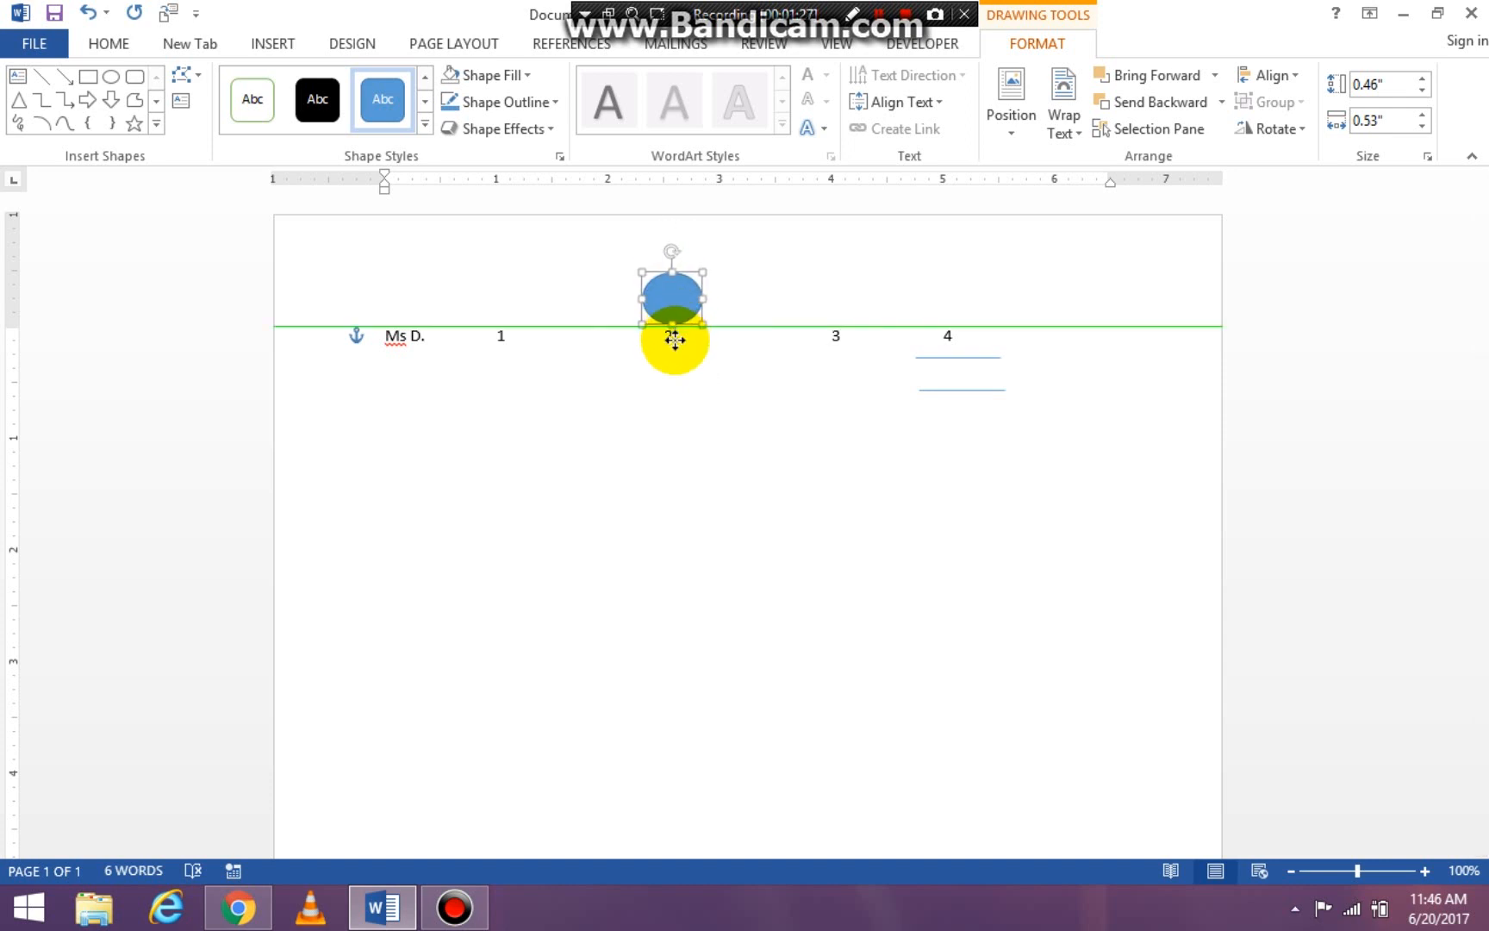
- Drag the blue oval straight down so it covers the number 2
{"action": "left_click_drag", "start_coordinate": [672, 284], "coordinate": [672, 357]}
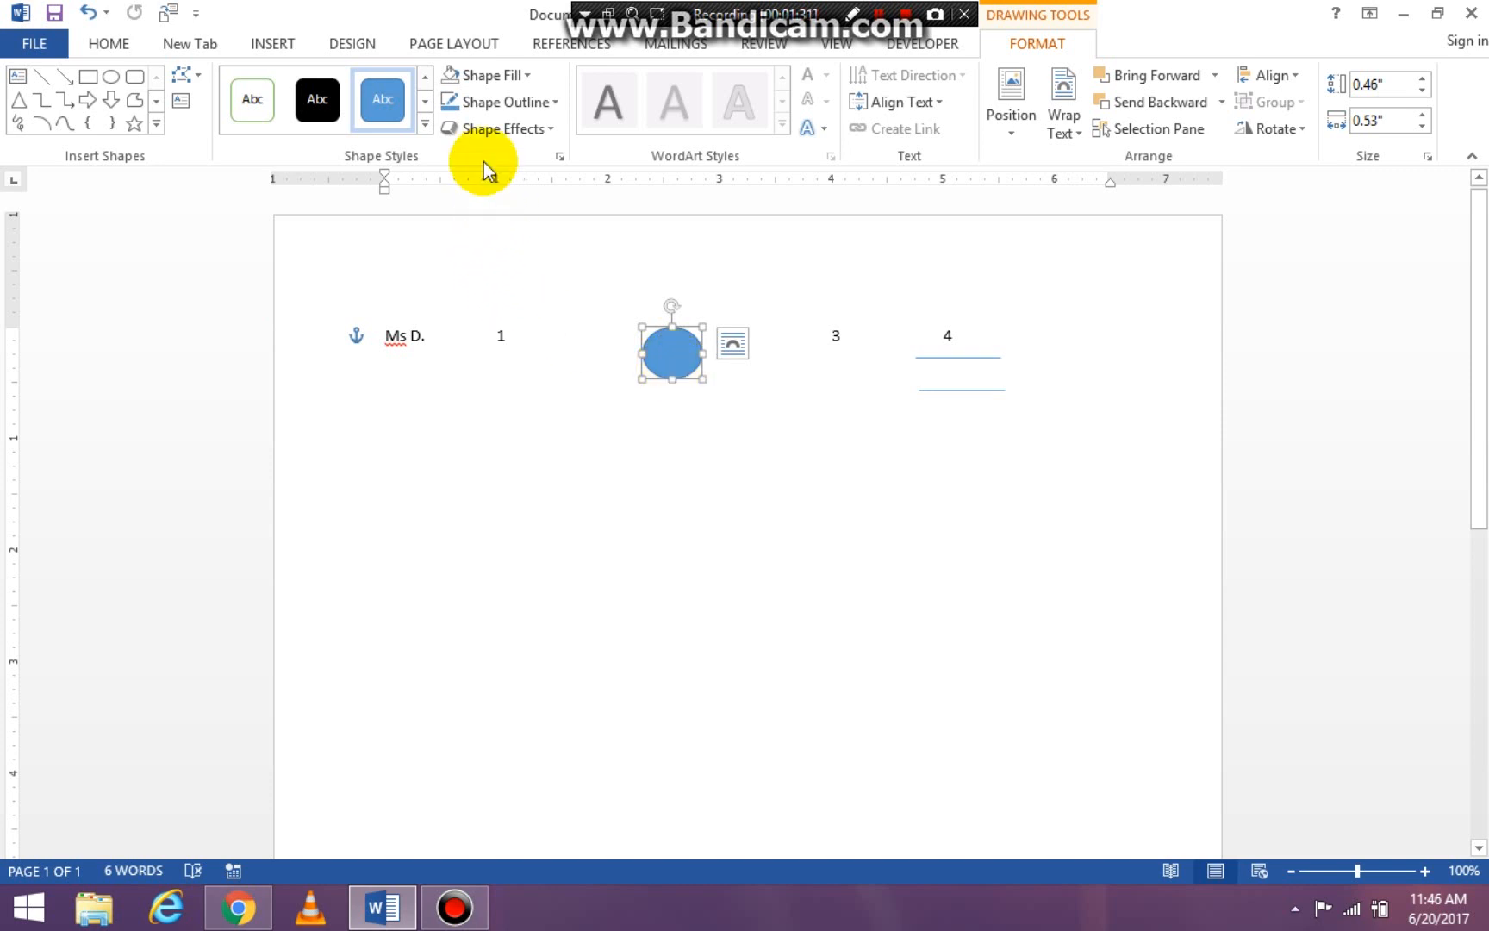
{"action": "mouse_move", "coordinate": [414, 169]}
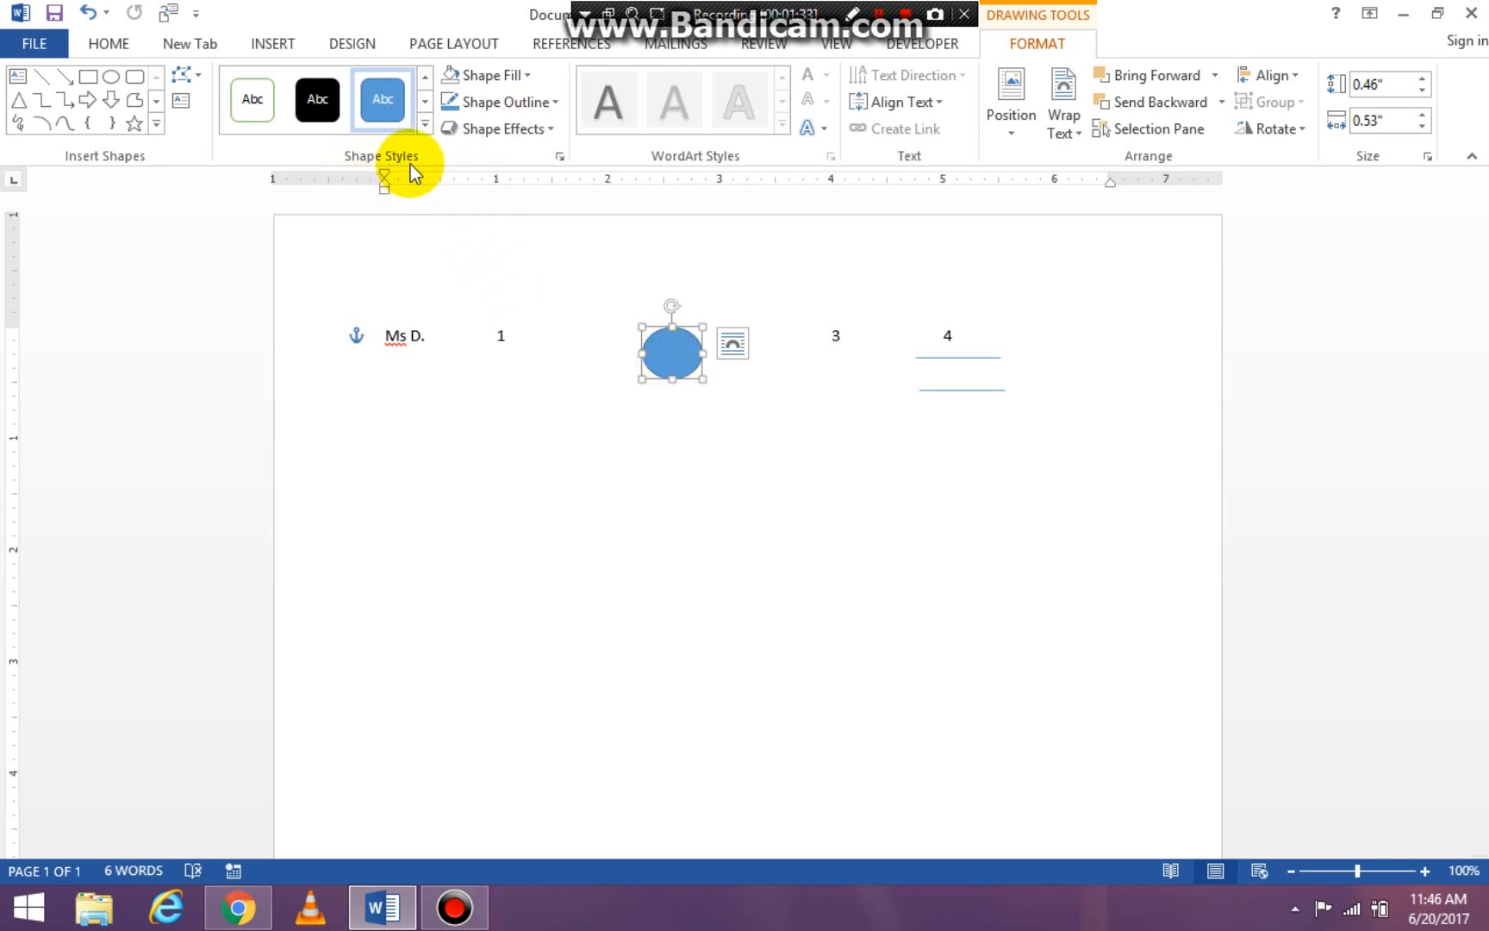
{"action": "mouse_move", "coordinate": [534, 144]}
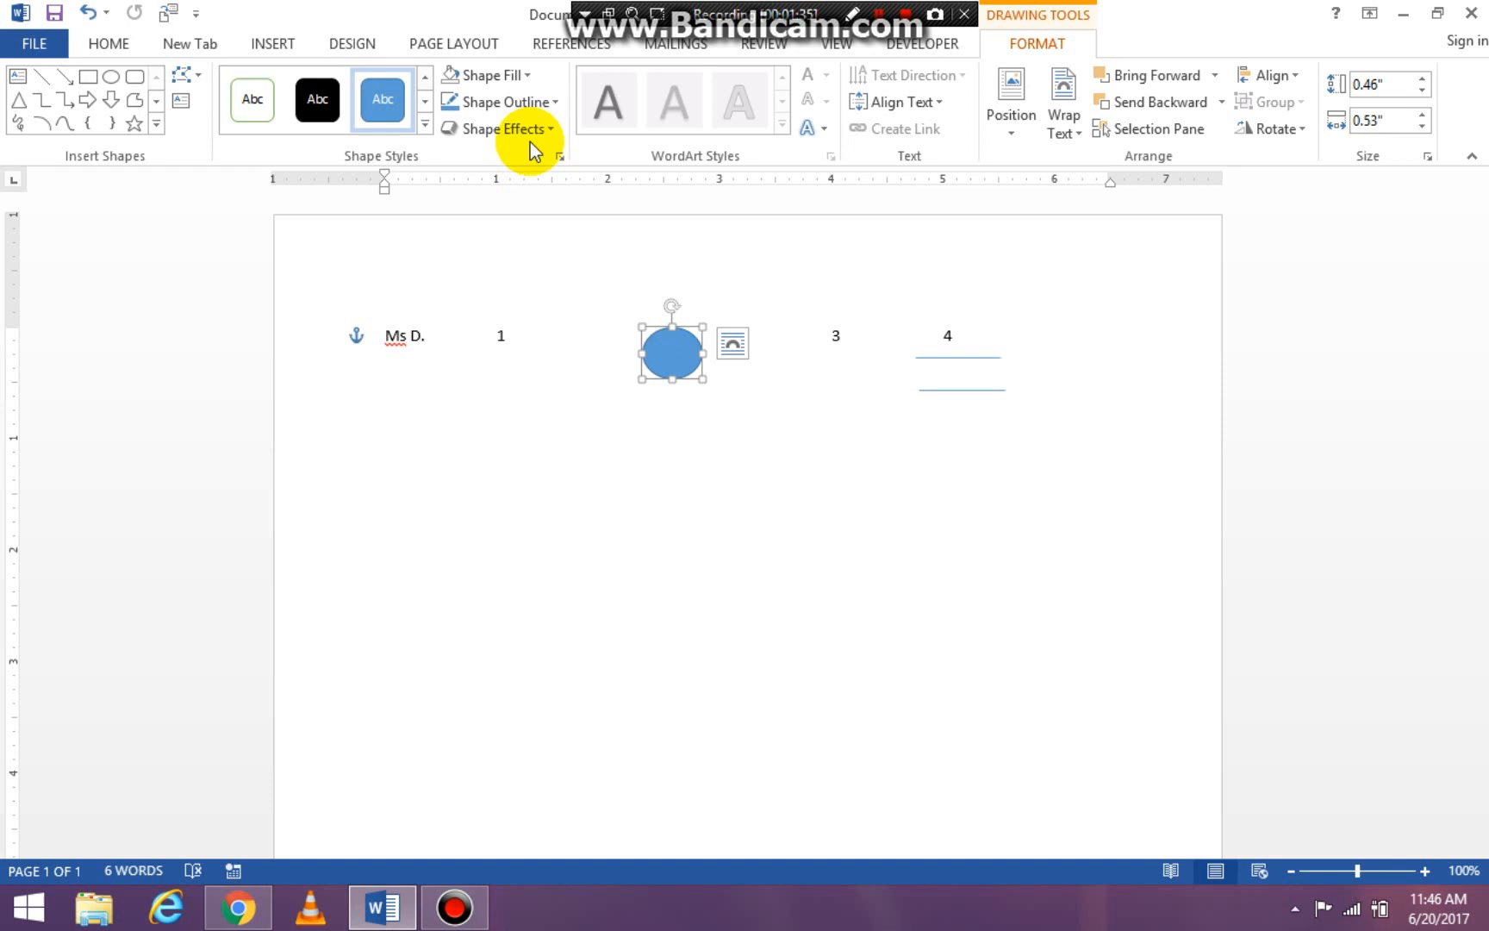